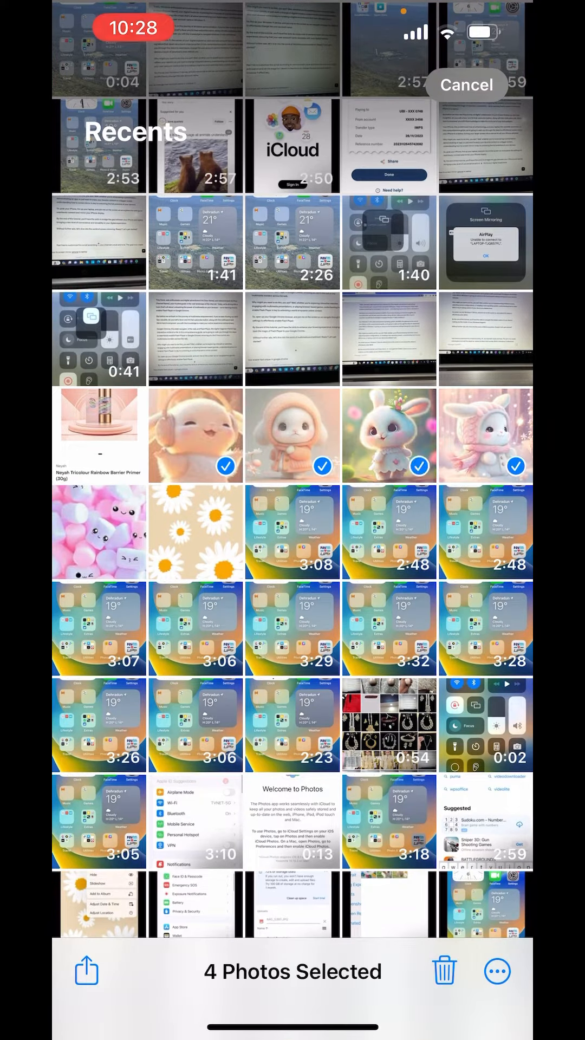
- Add the pink marshmallow photo to the selection and send all five photos to Save to Files
click(98, 531)
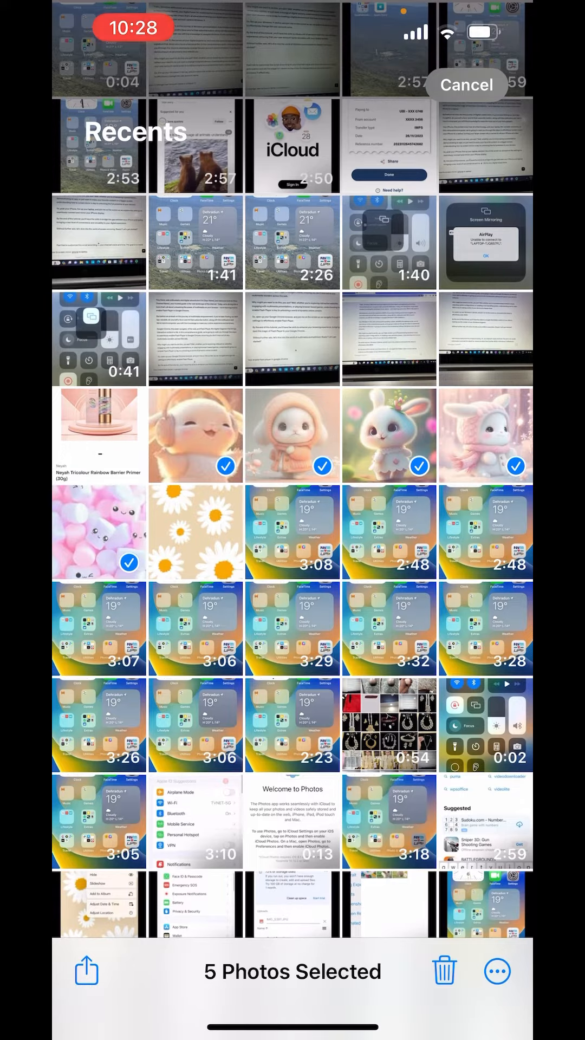
click(86, 971)
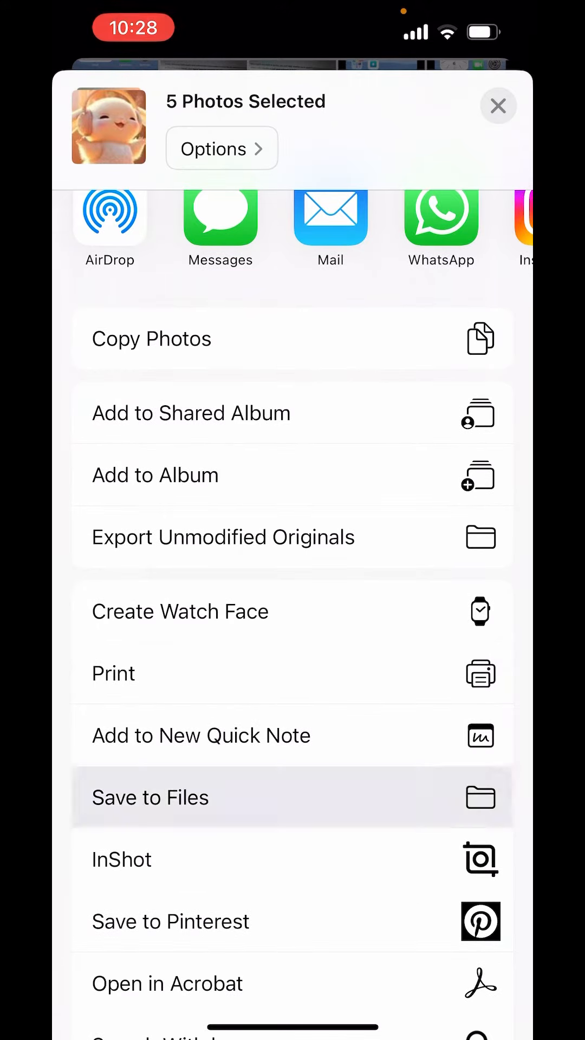
click(150, 797)
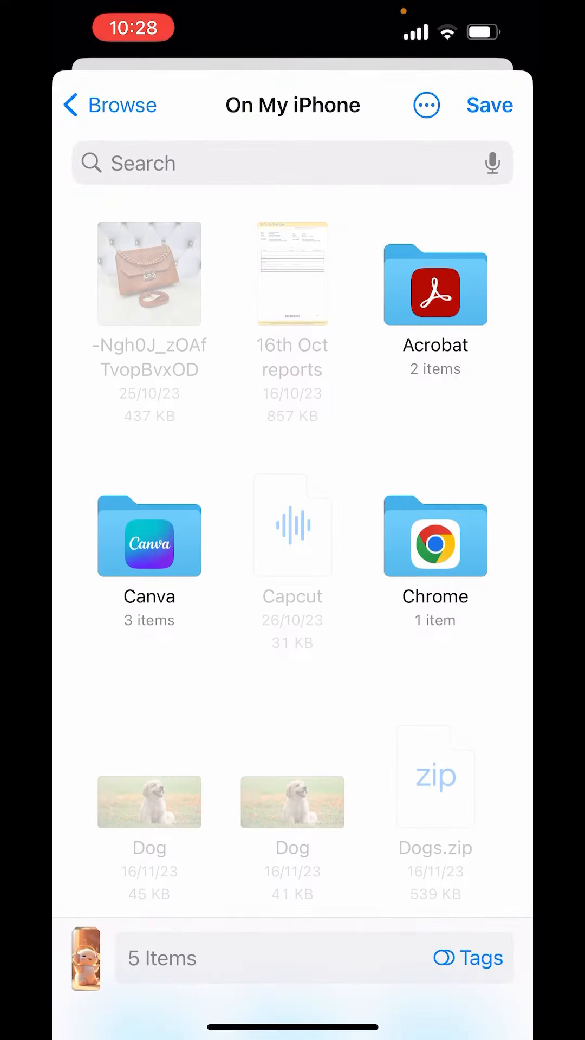
- Save the five photos, IMG_5379 through IMG_5383, into iCloud Drive
click(111, 104)
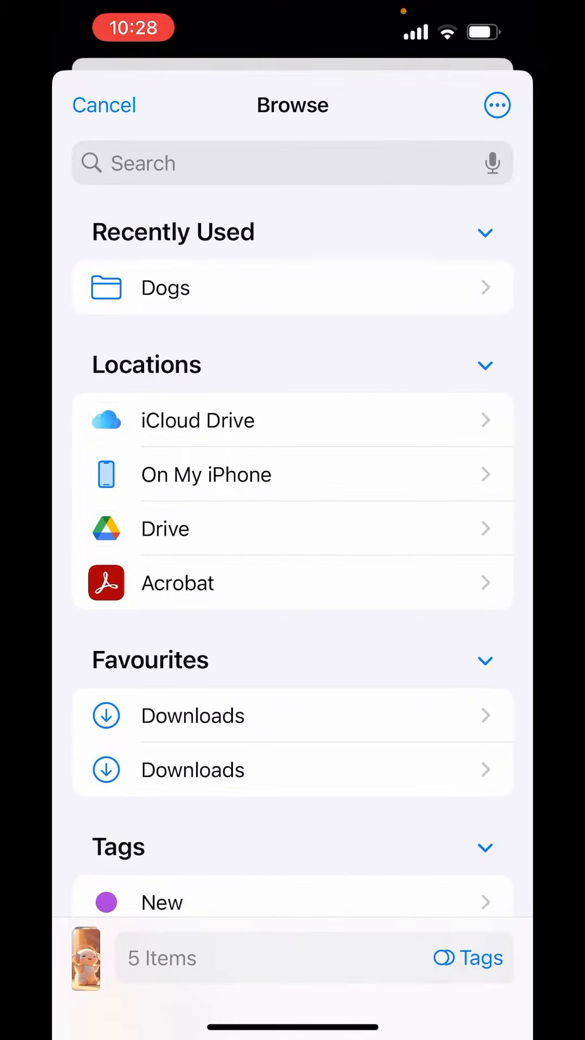
click(197, 420)
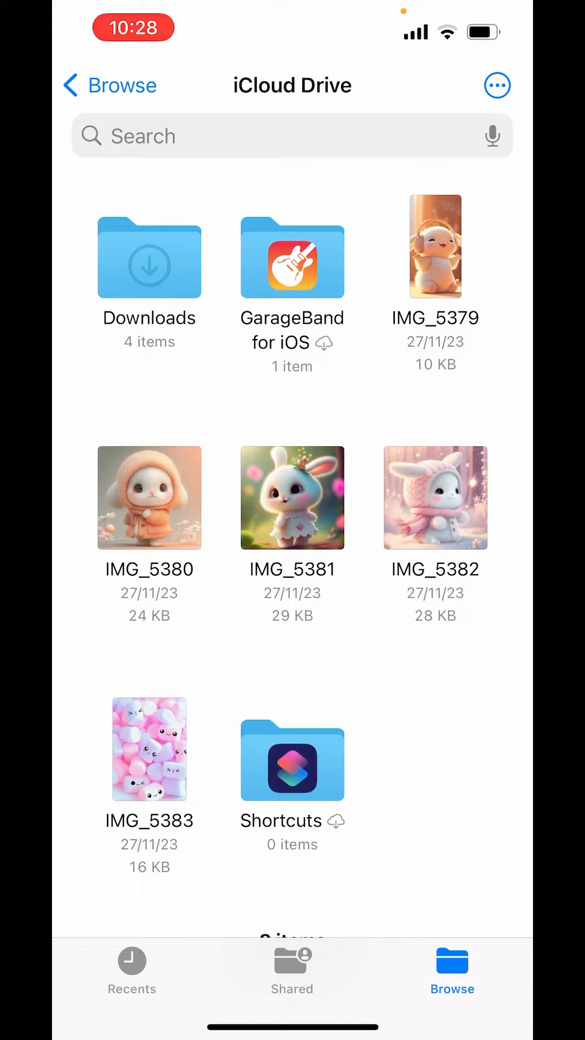
click(496, 85)
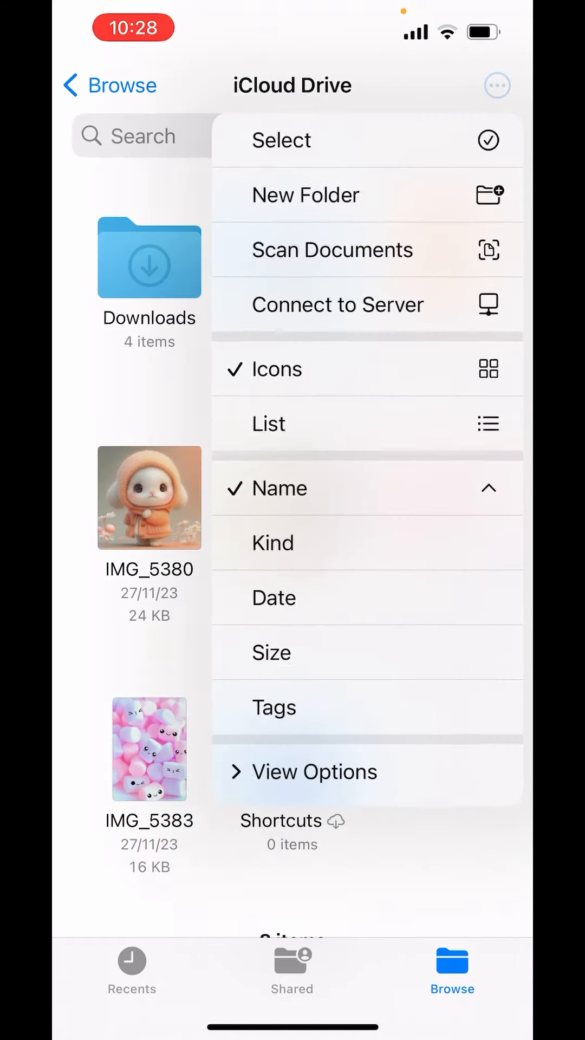
click(281, 139)
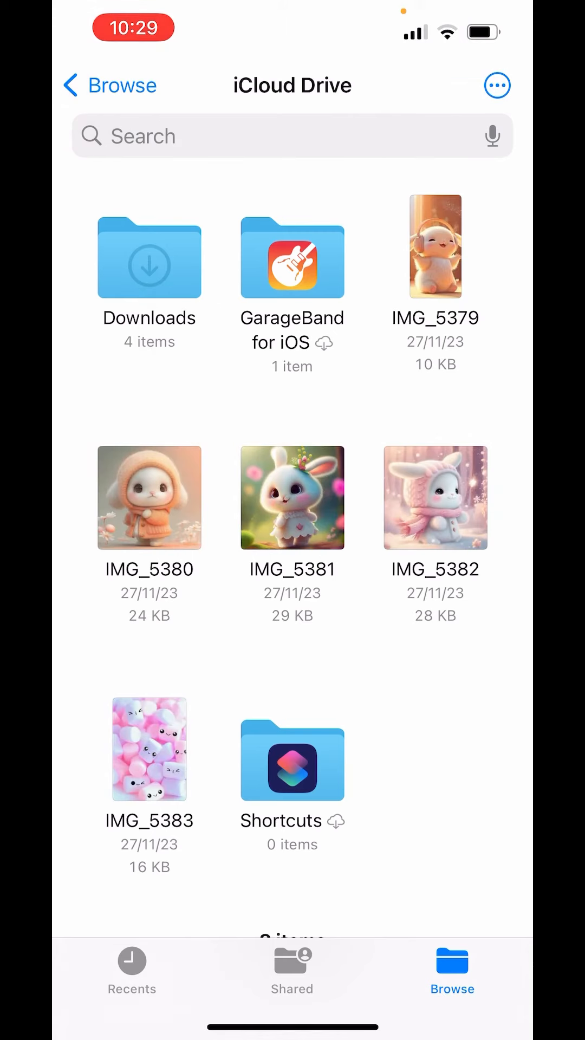
- Make a new folder named 'Cute' in iCloud Drive and open it
scroll(down, 3)
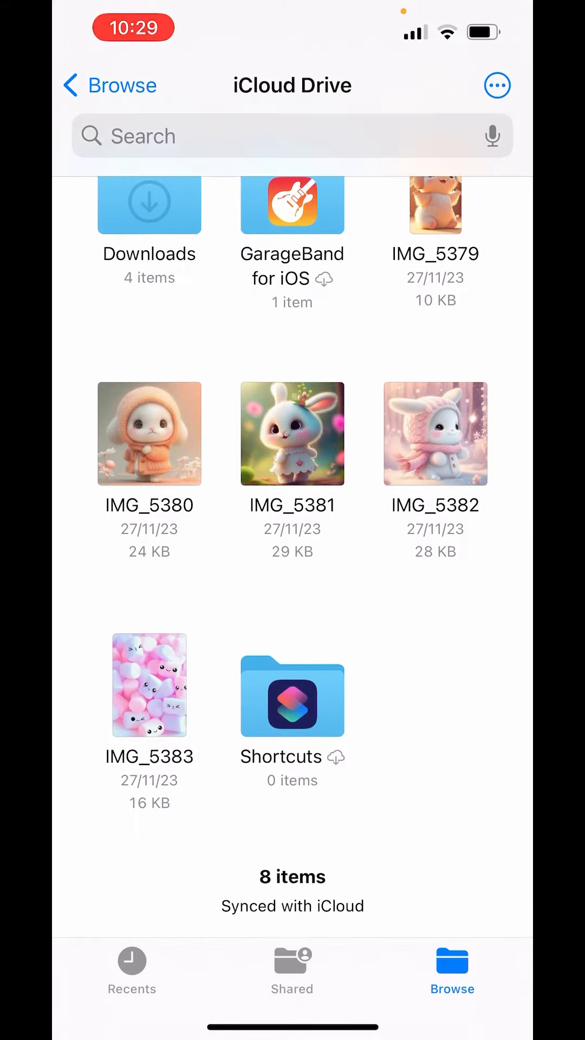
click(497, 85)
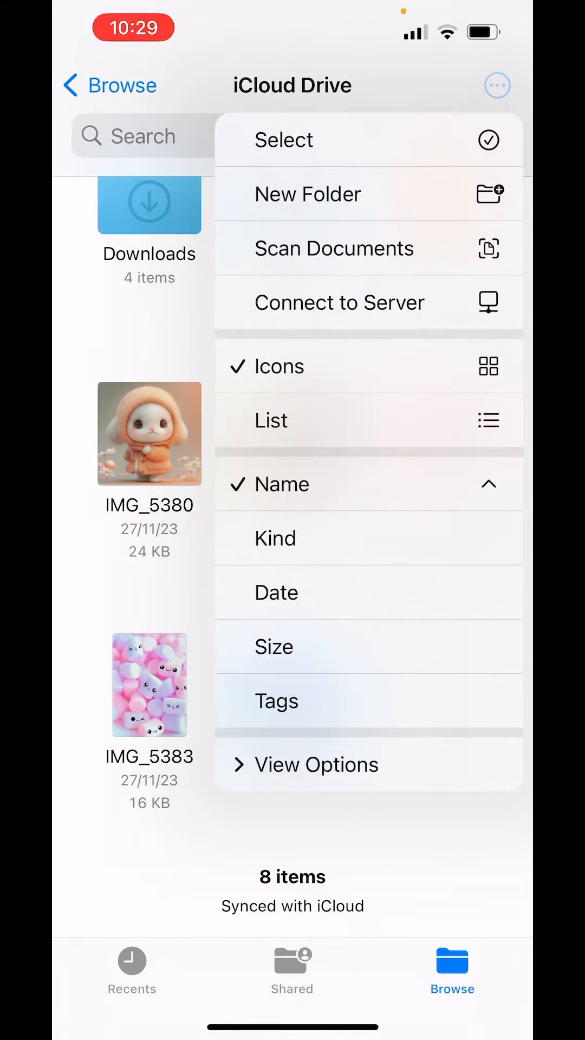
click(307, 194)
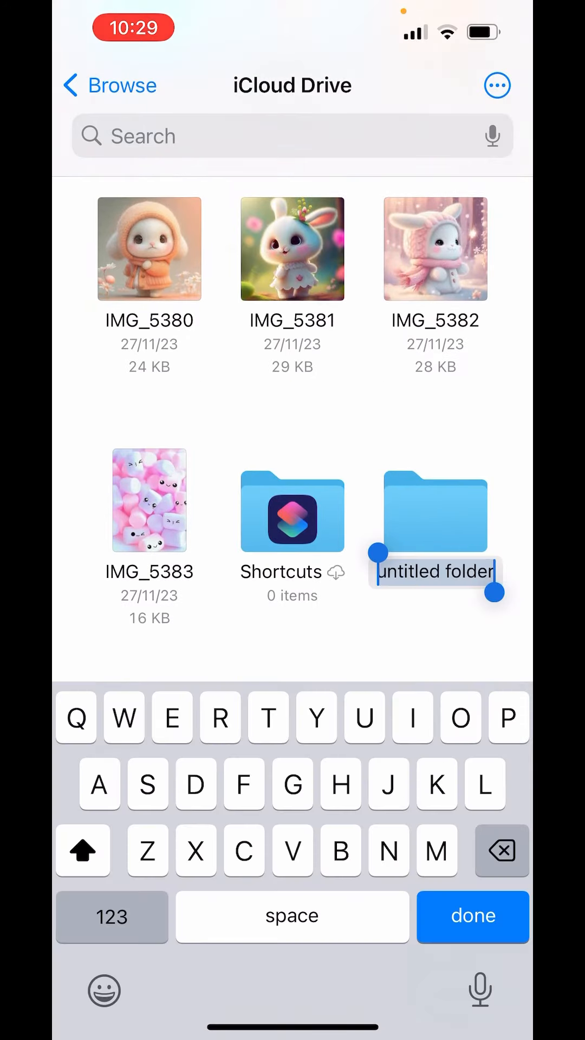
text(Cute)
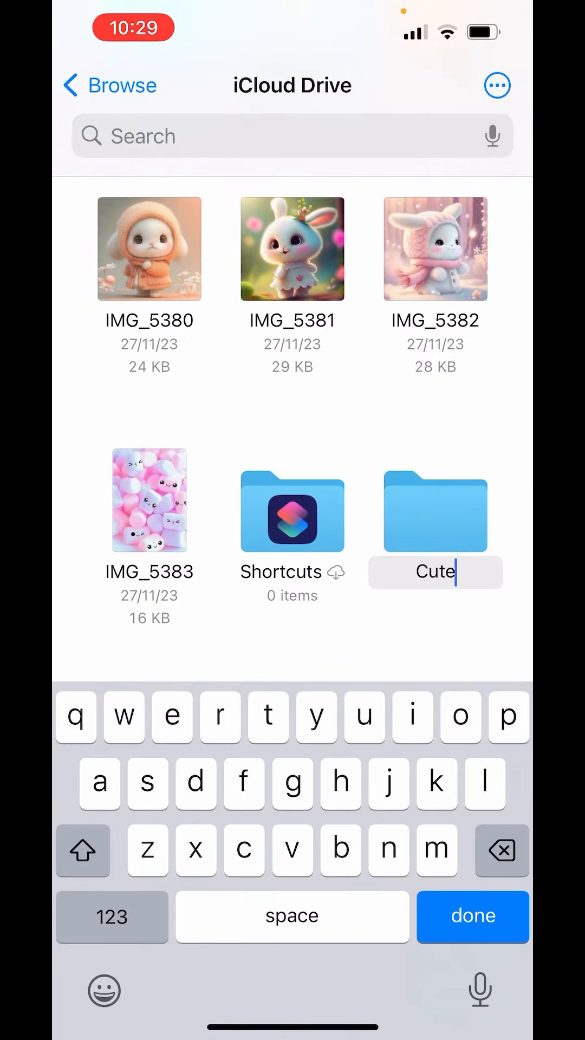
click(473, 916)
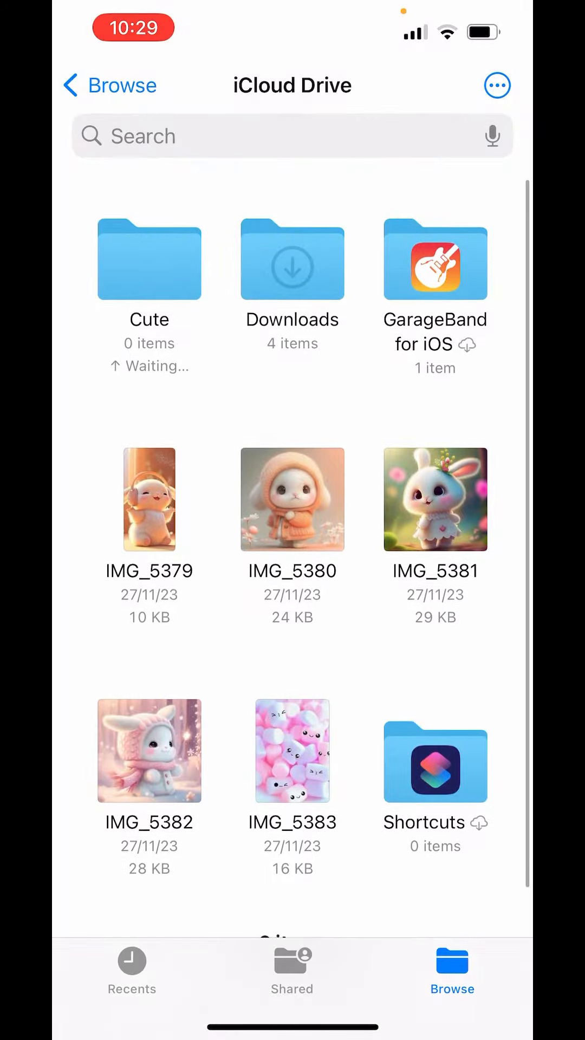
click(149, 259)
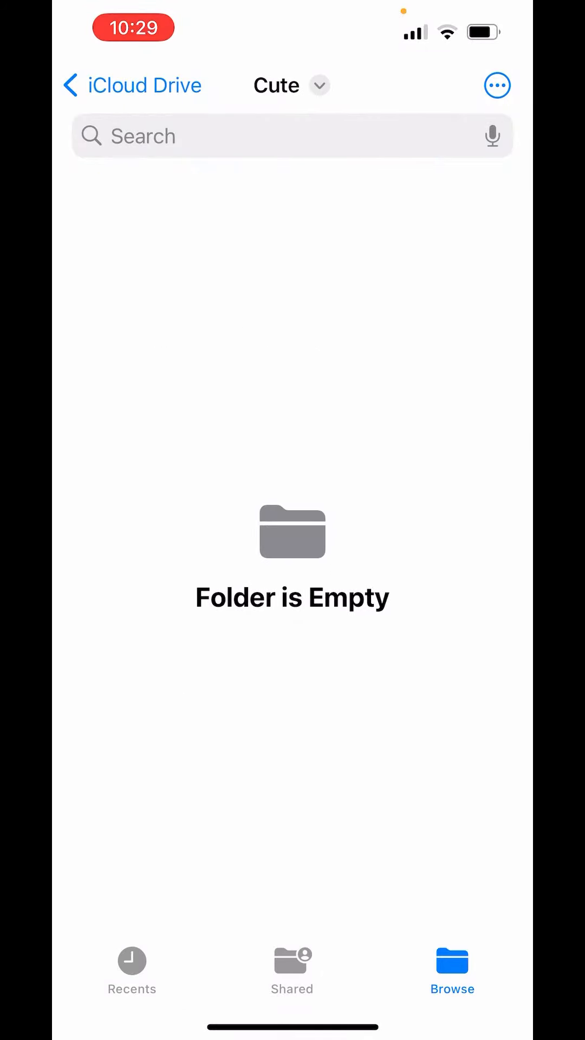